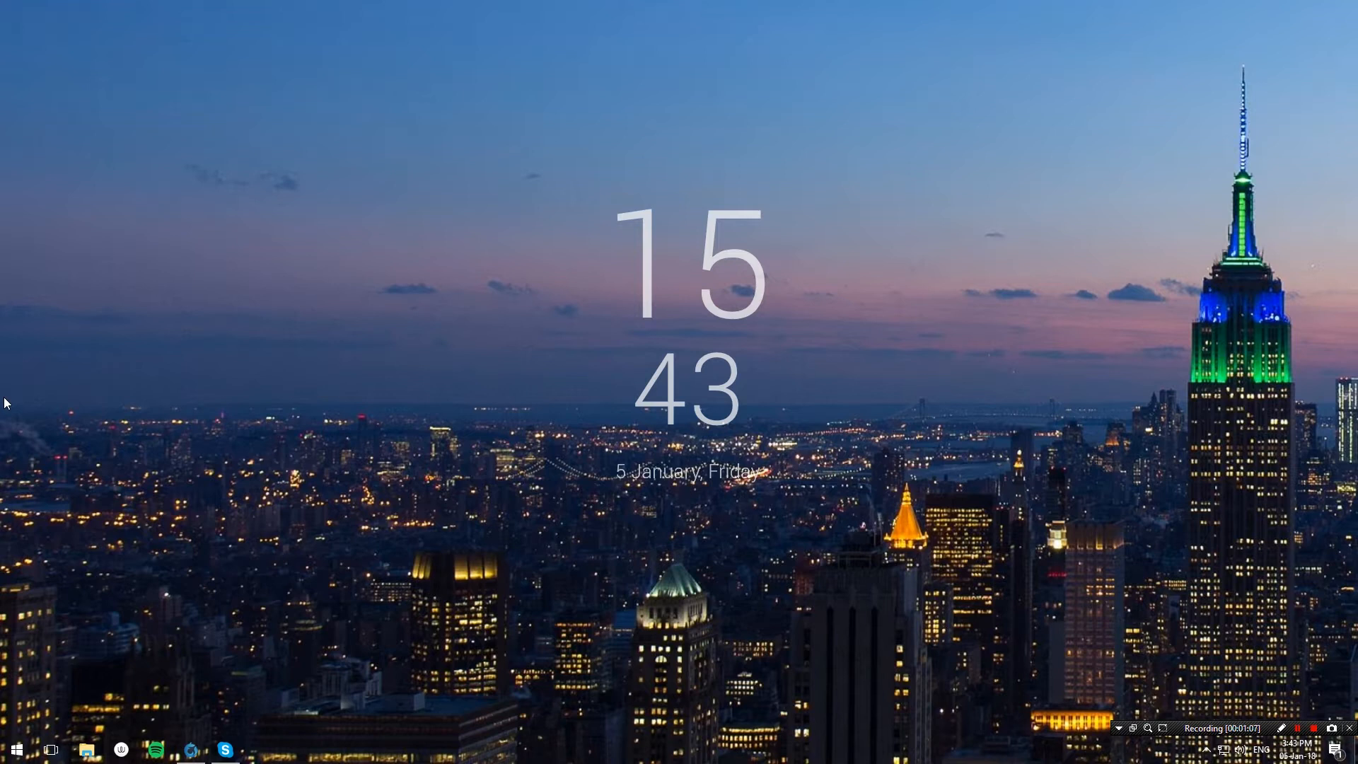
# Bring up the Run prompt with regedit entered, ready to launch
pyautogui.press('Win+r')
pyautogui.write('regedit')
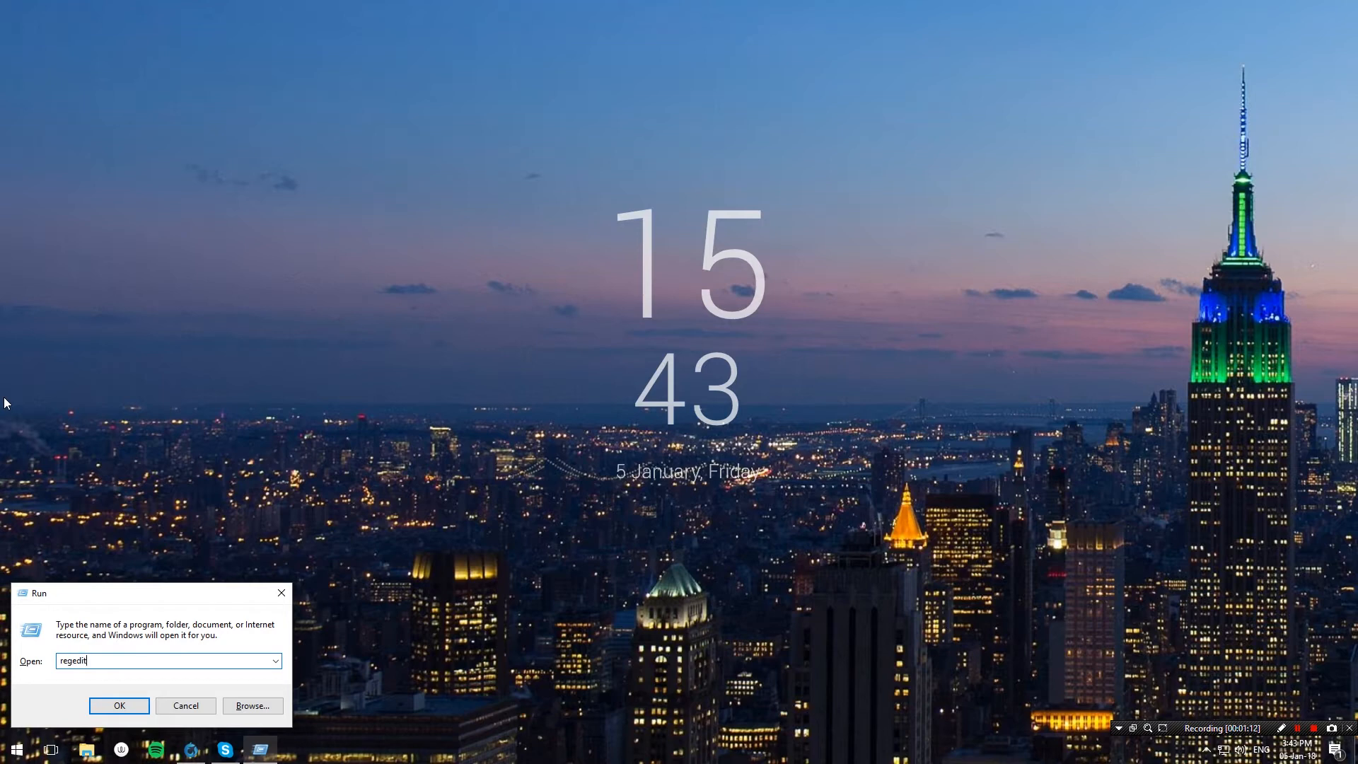
# Launch regedit and expand HKLM\SOFTWARE\Microsoft\Windows in the tree
pyautogui.click(119, 704)
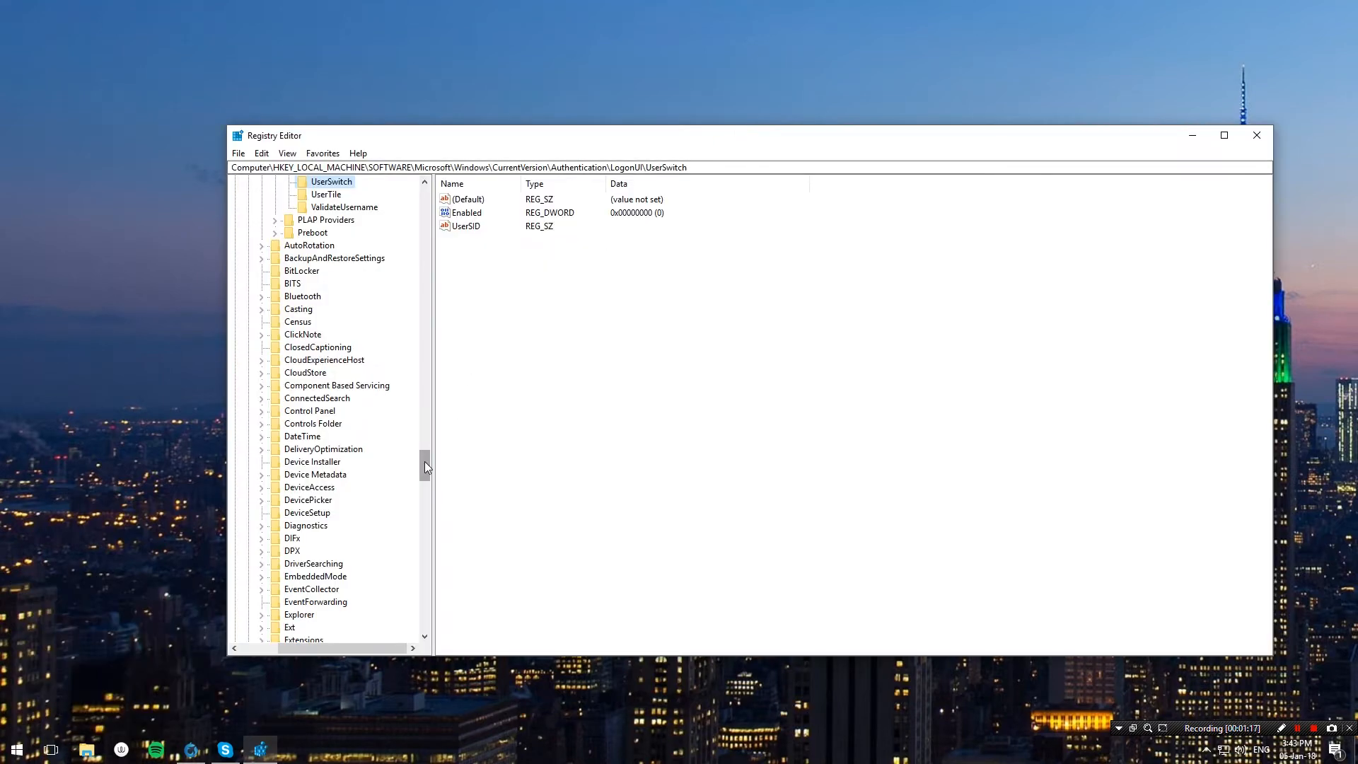
pyautogui.scroll(3)
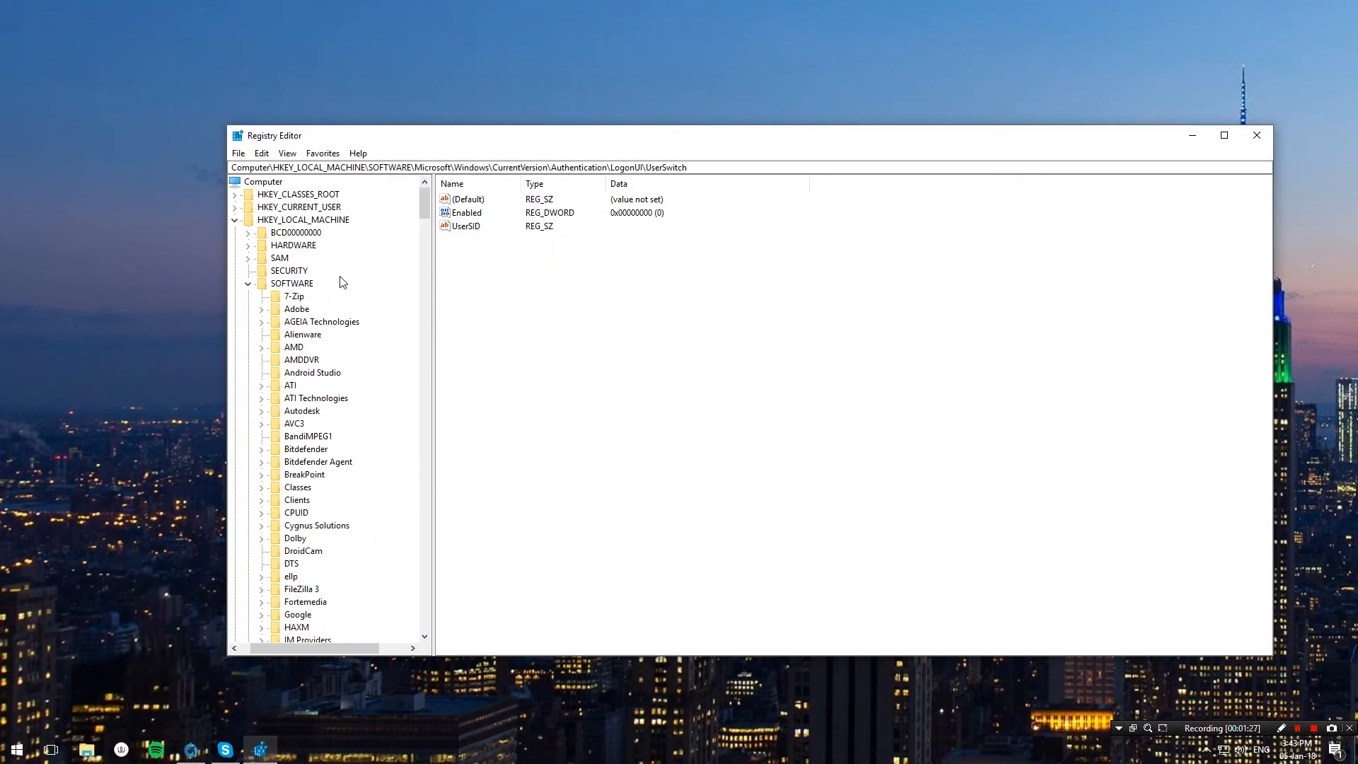
pyautogui.scroll(-3)
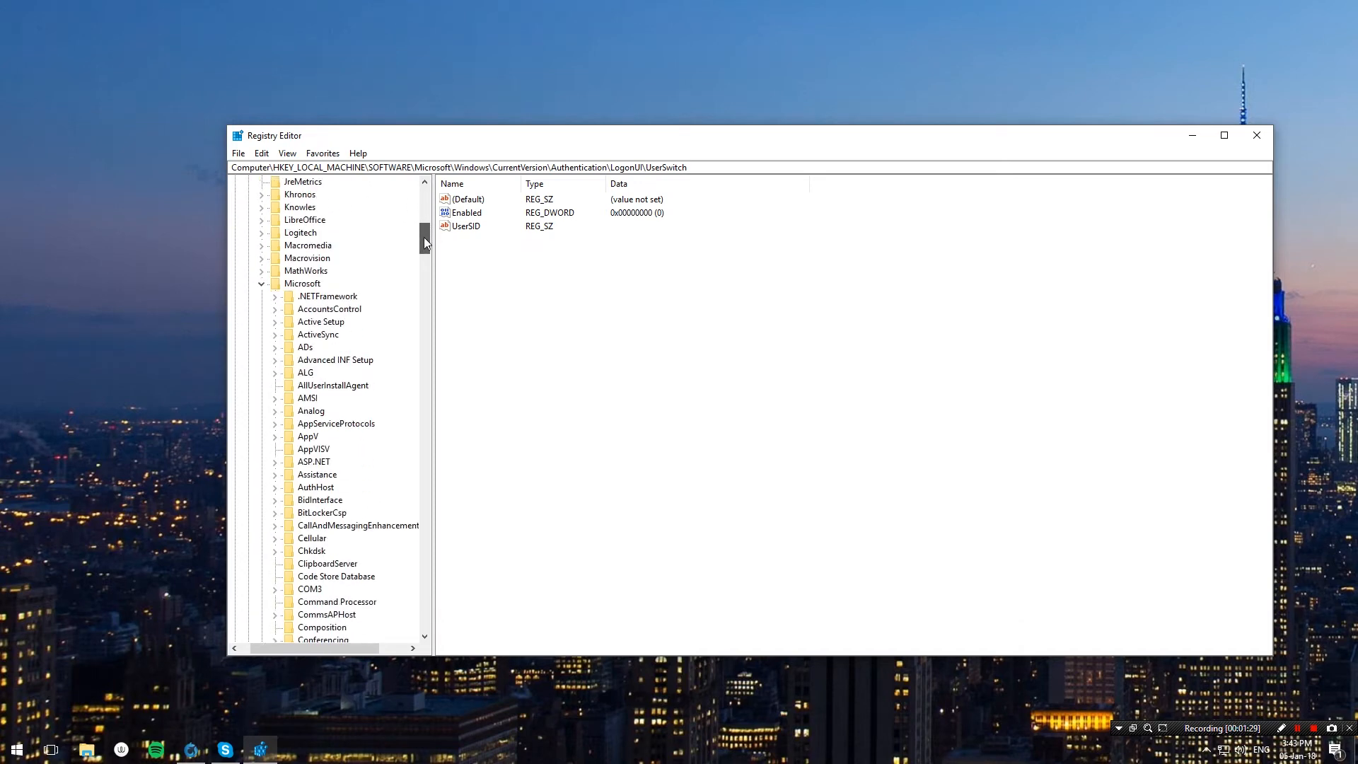
pyautogui.click(303, 270)
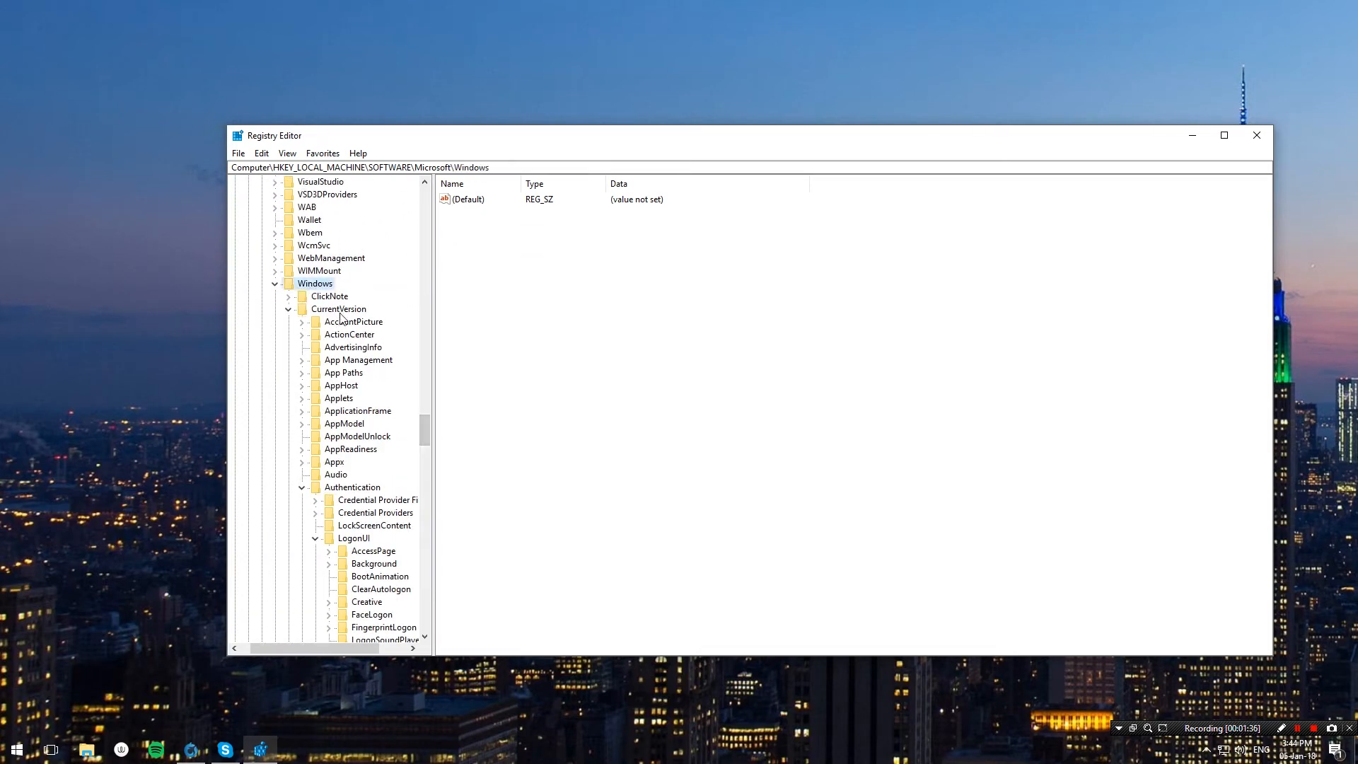
# Expand CurrentVersion\Authentication\LogonUI and select the UserSwitch key showing Enabled = 0
pyautogui.click(352, 487)
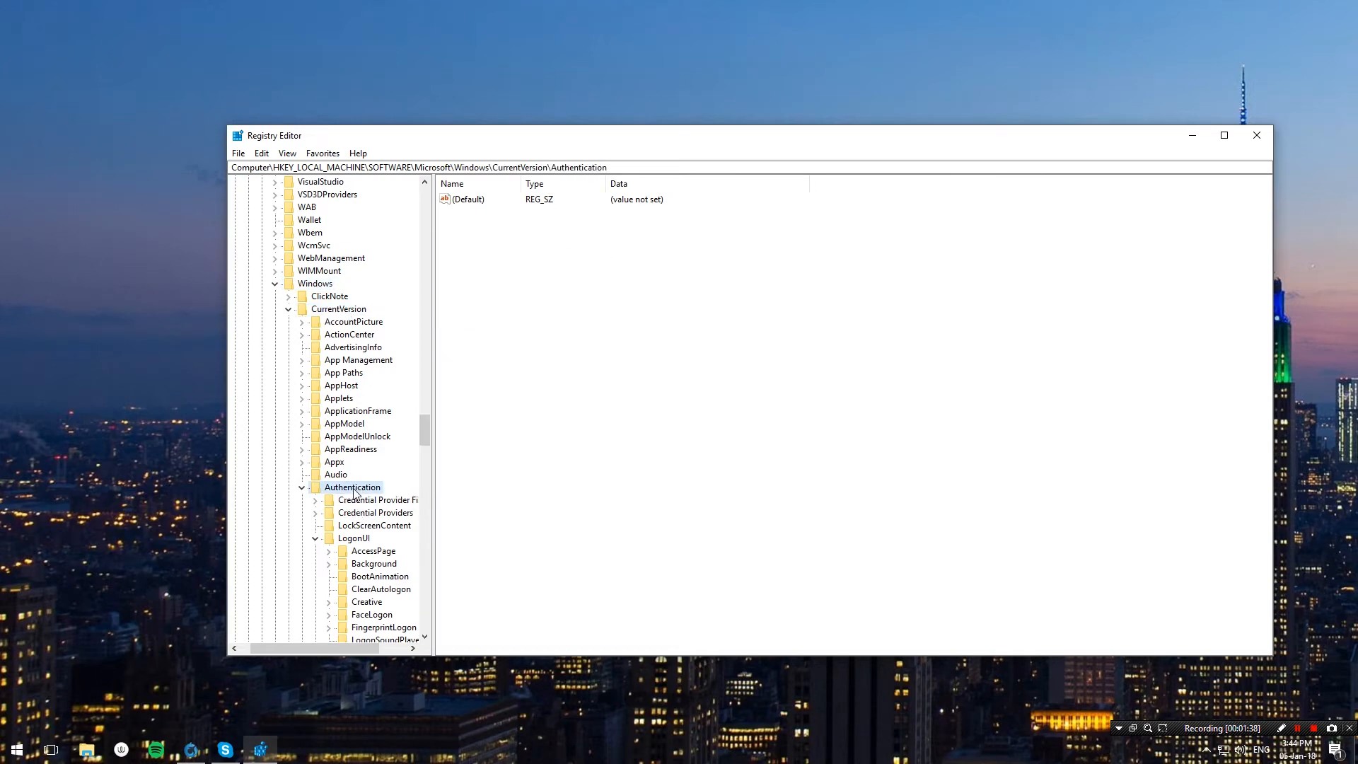
pyautogui.click(354, 537)
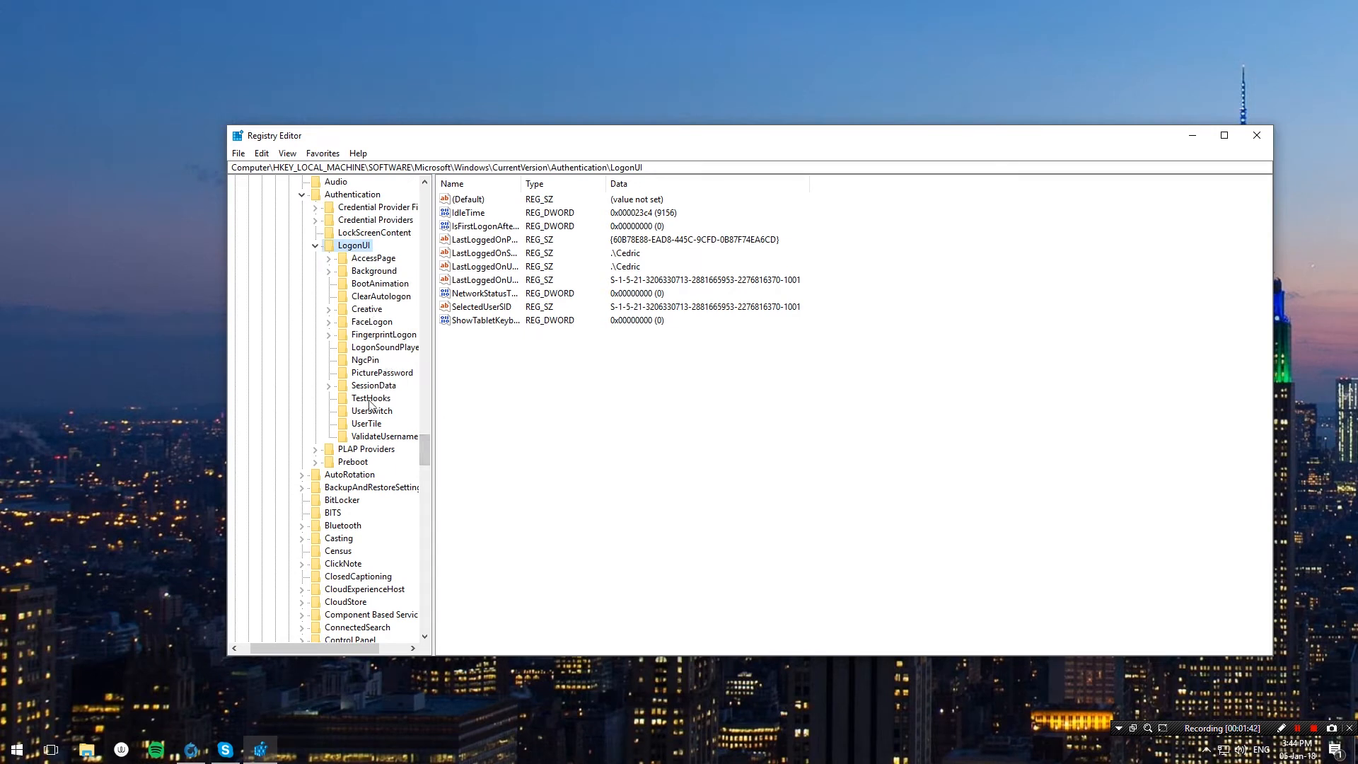
pyautogui.click(371, 410)
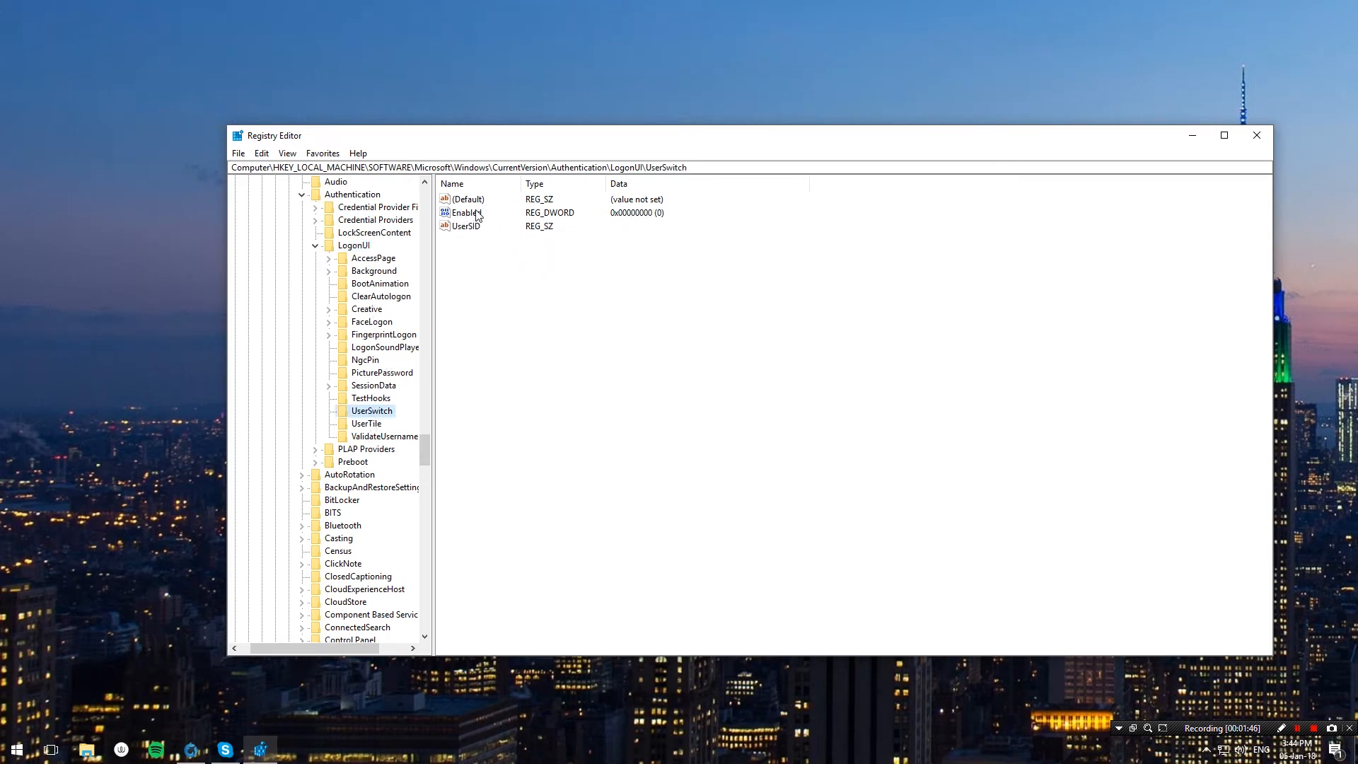
# Change the UserSwitch Enabled DWORD value from 0 to 1
pyautogui.doubleClick(465, 212)
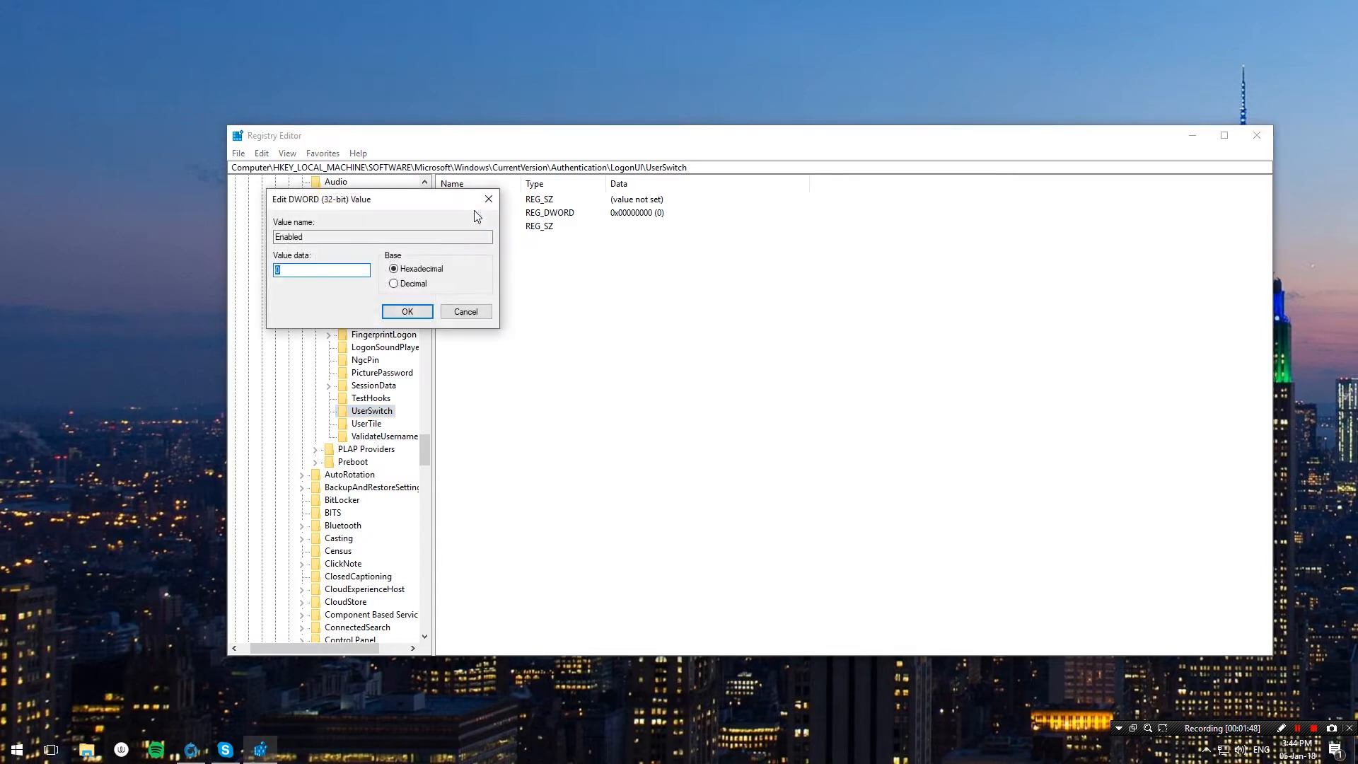
pyautogui.write('1')
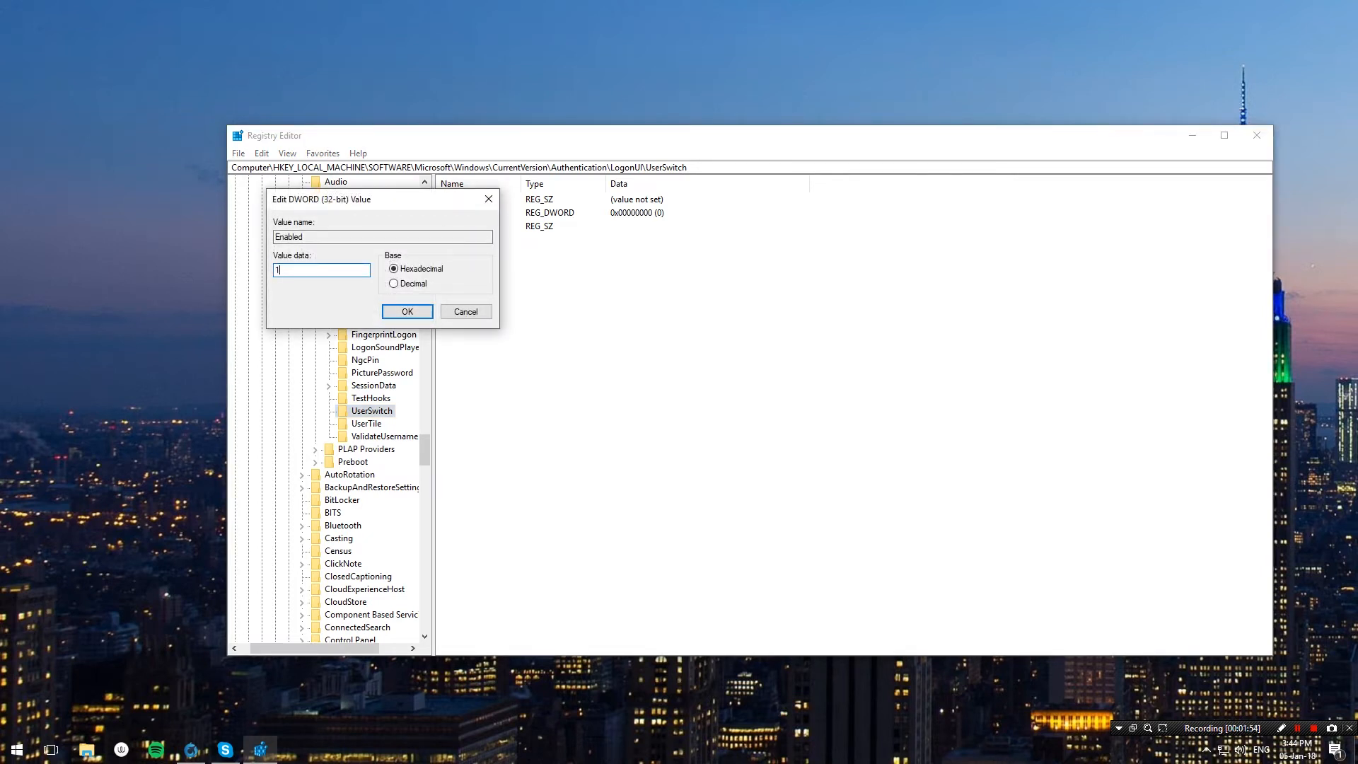
pyautogui.click(406, 311)
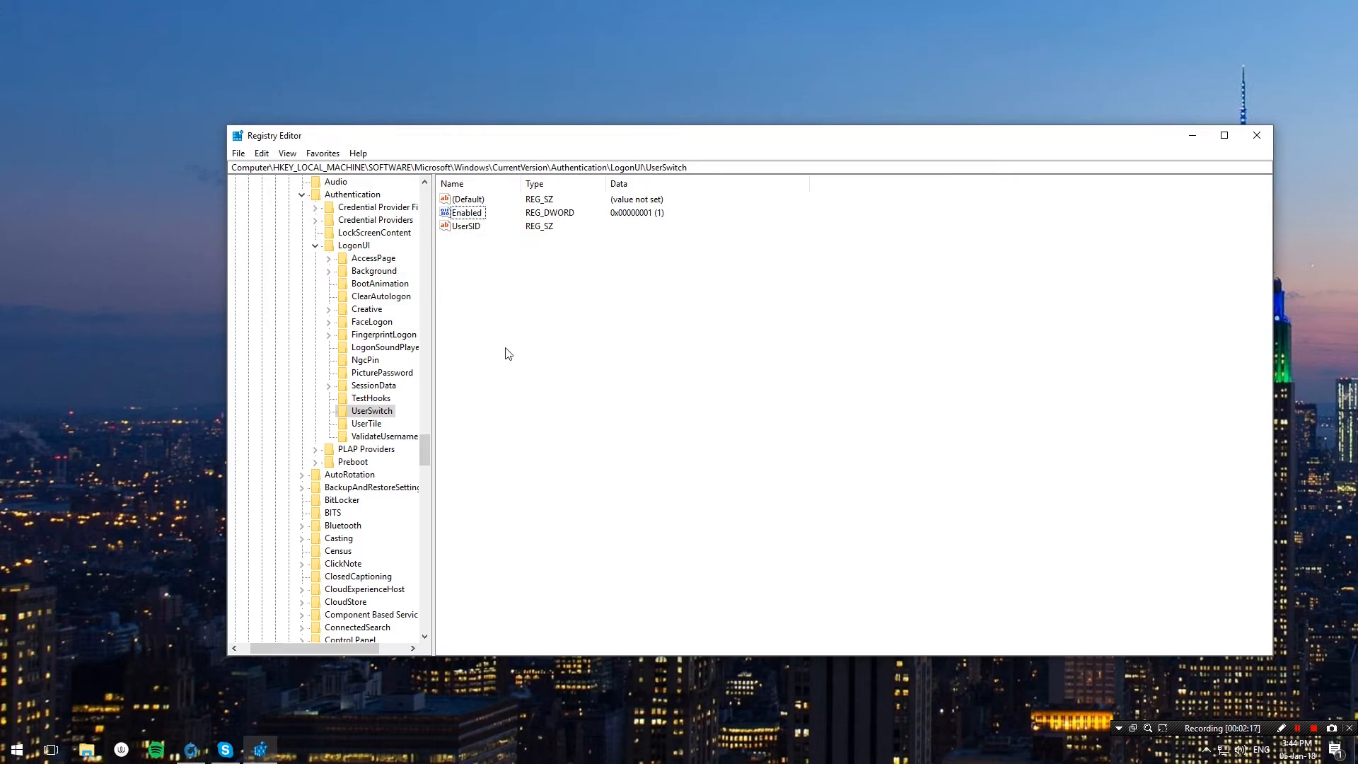
pyautogui.moveTo(409, 427)
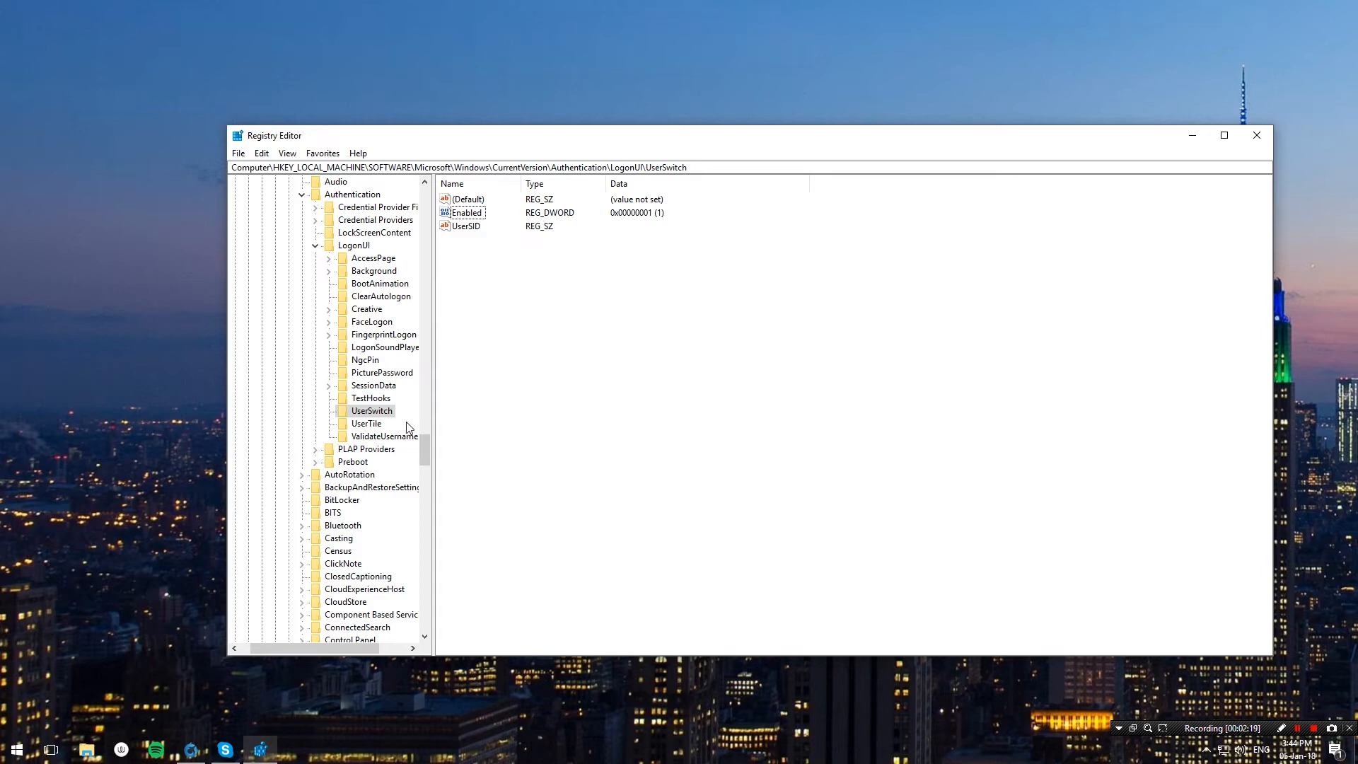
# In UserSwitch's advanced security, disable inheritance, converting inherited permissions into explicit entries
pyautogui.rightClick(371, 410)
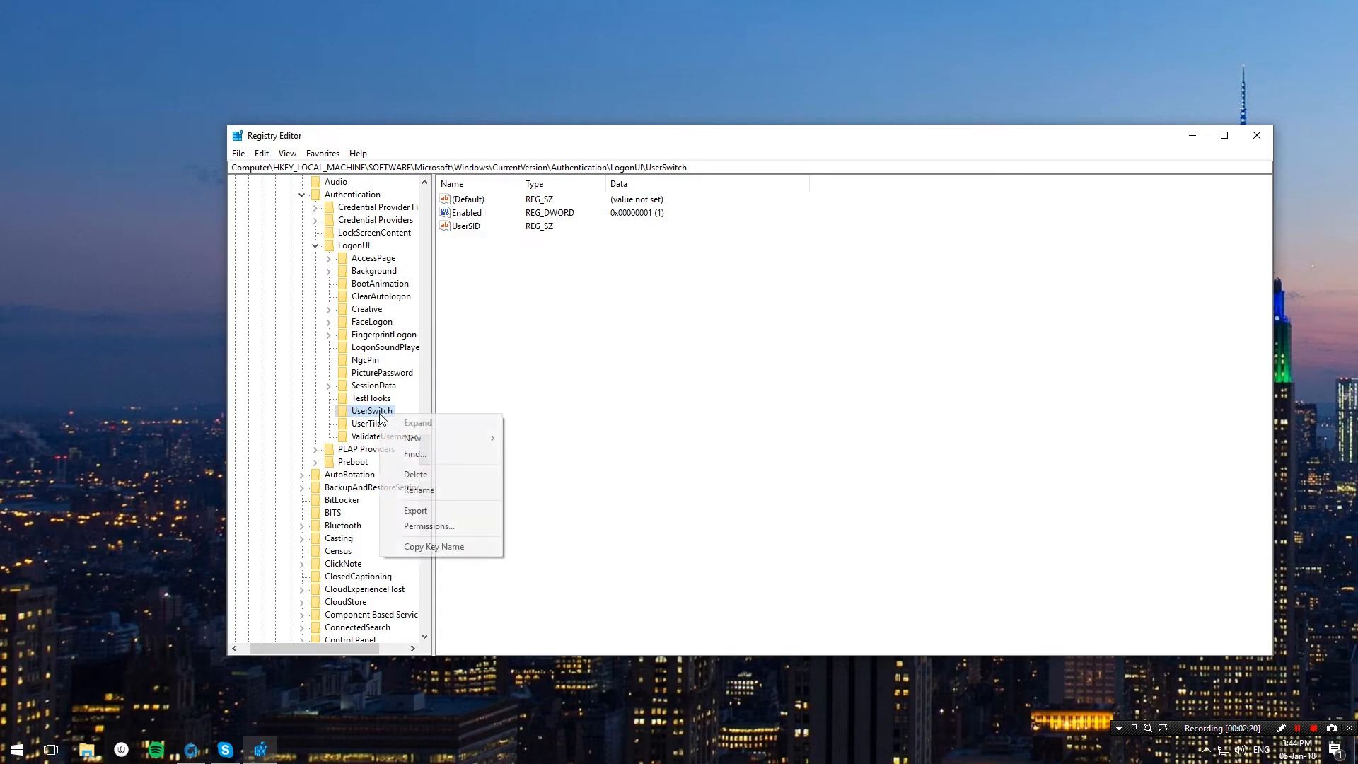
pyautogui.click(427, 526)
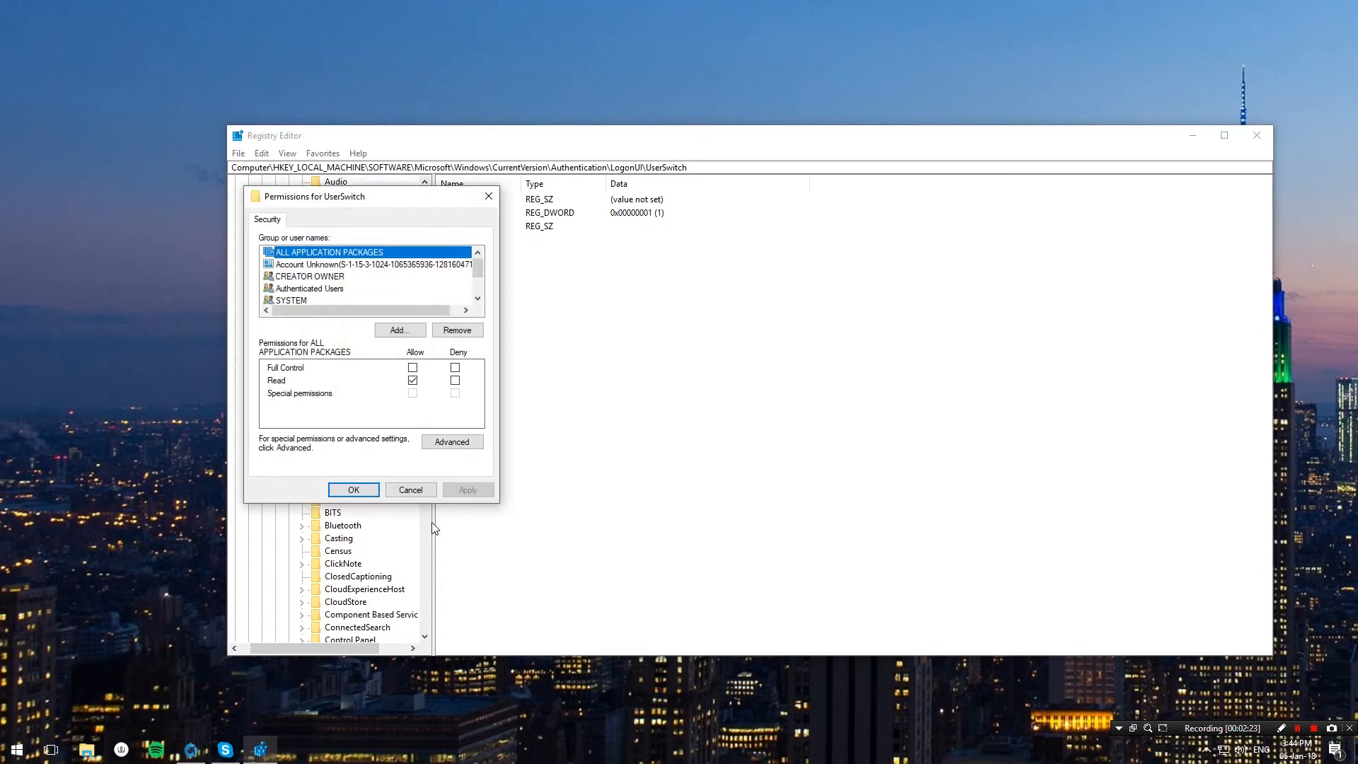
pyautogui.click(451, 441)
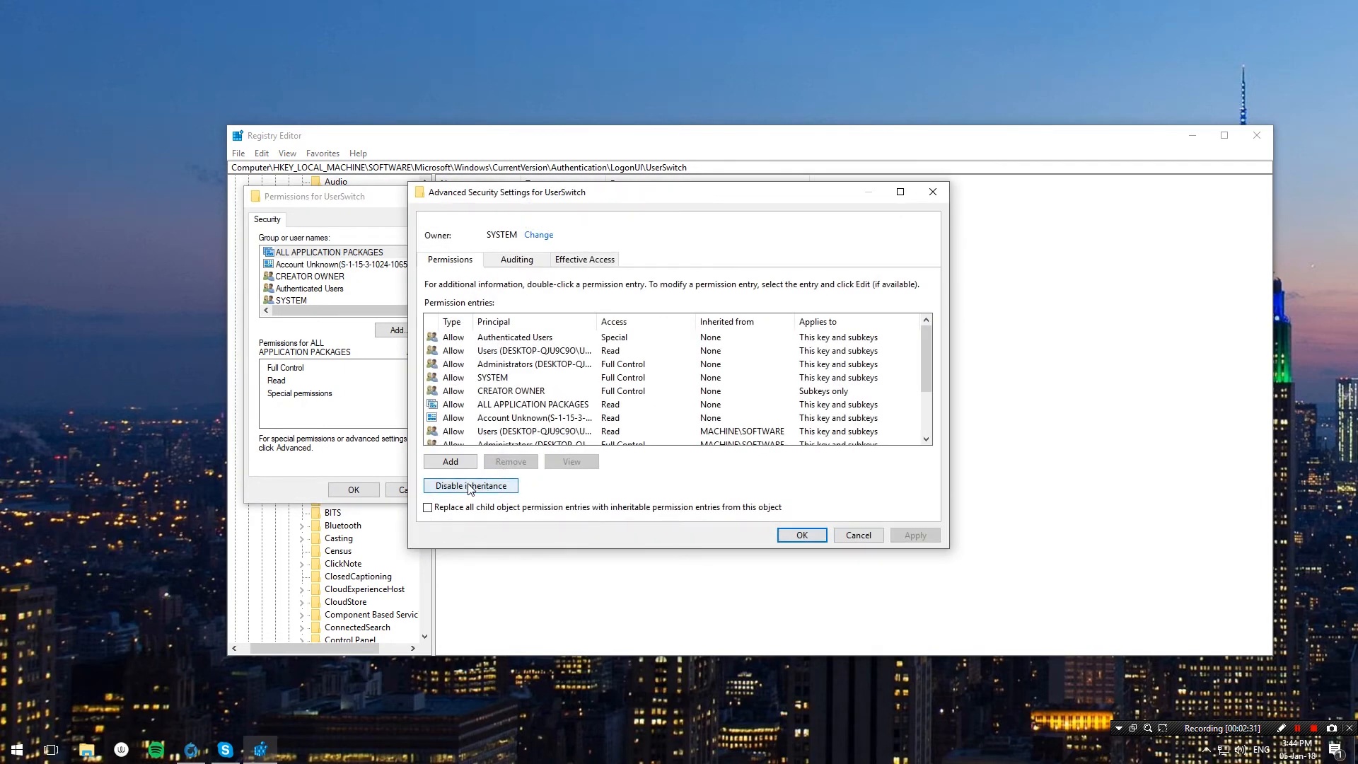
pyautogui.click(470, 485)
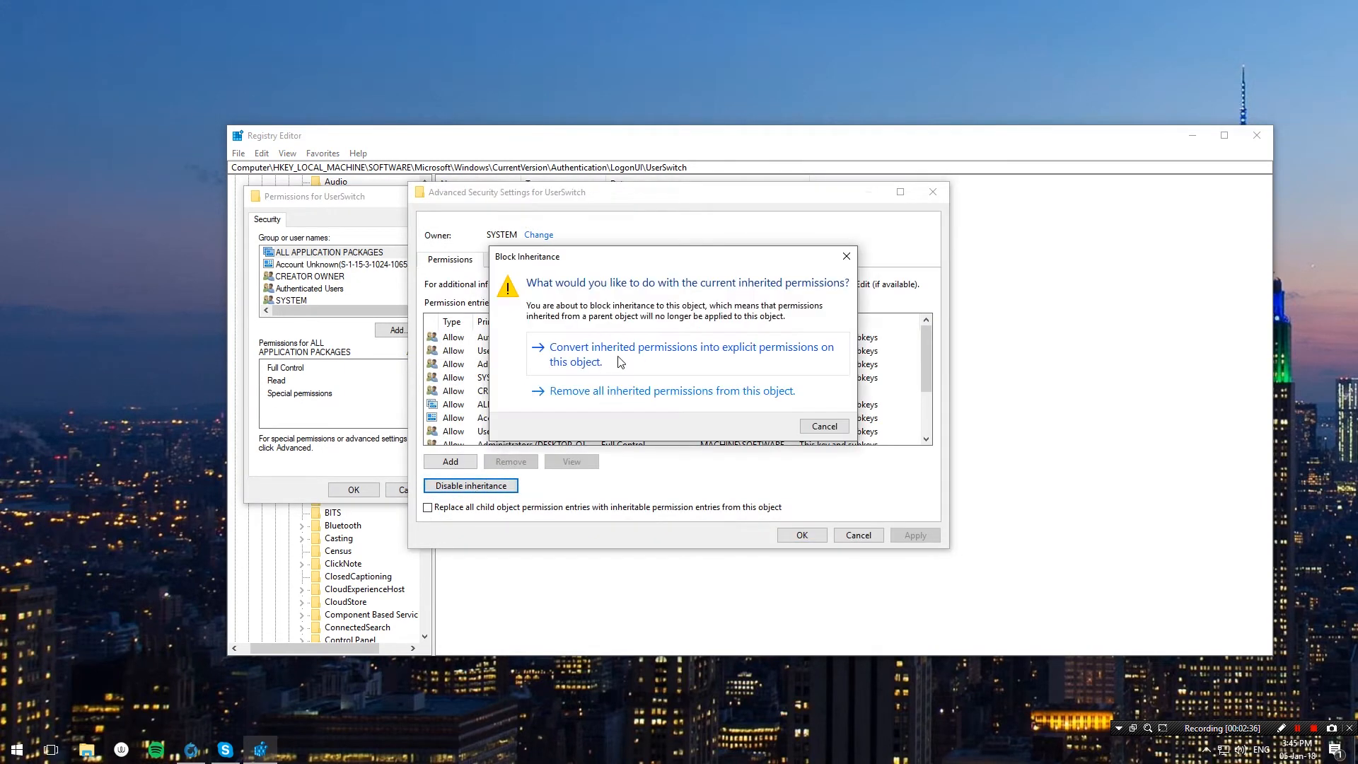
pyautogui.moveTo(689, 354)
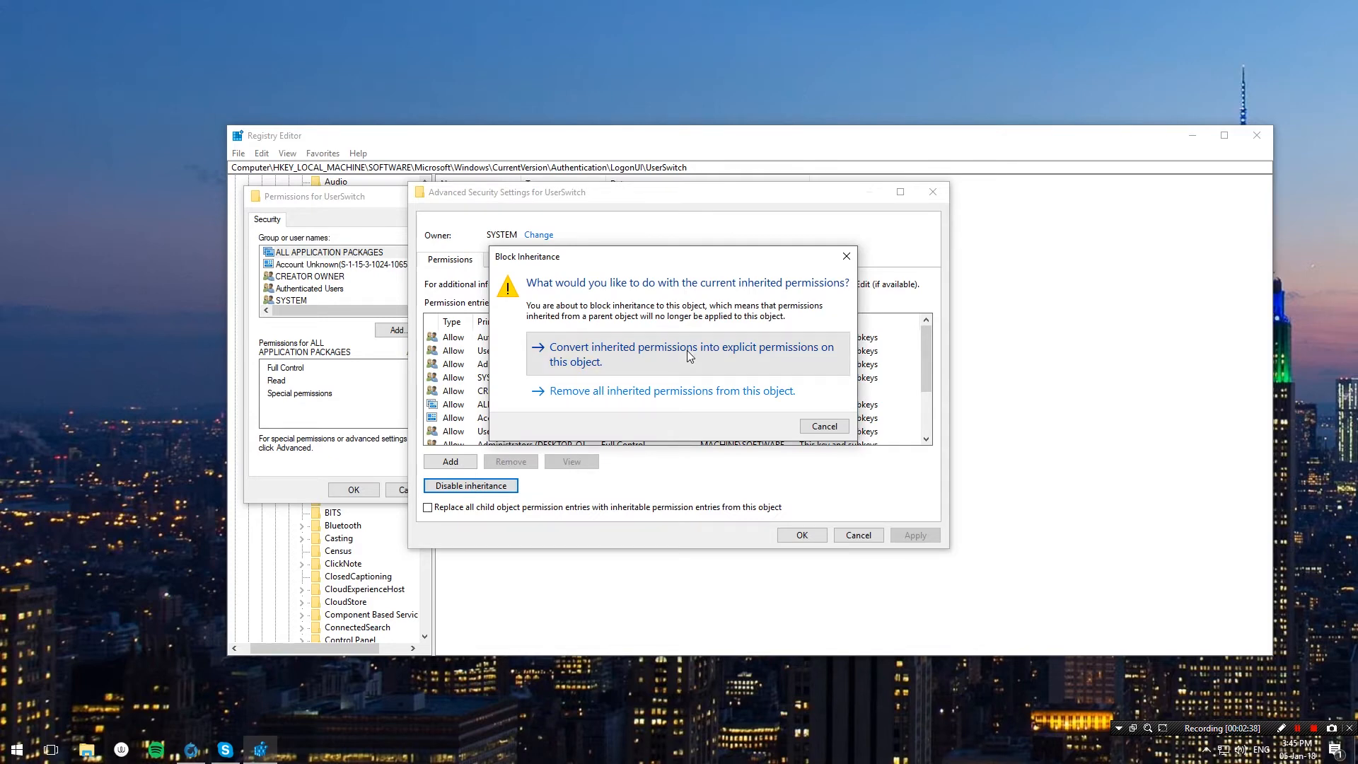
pyautogui.click(692, 353)
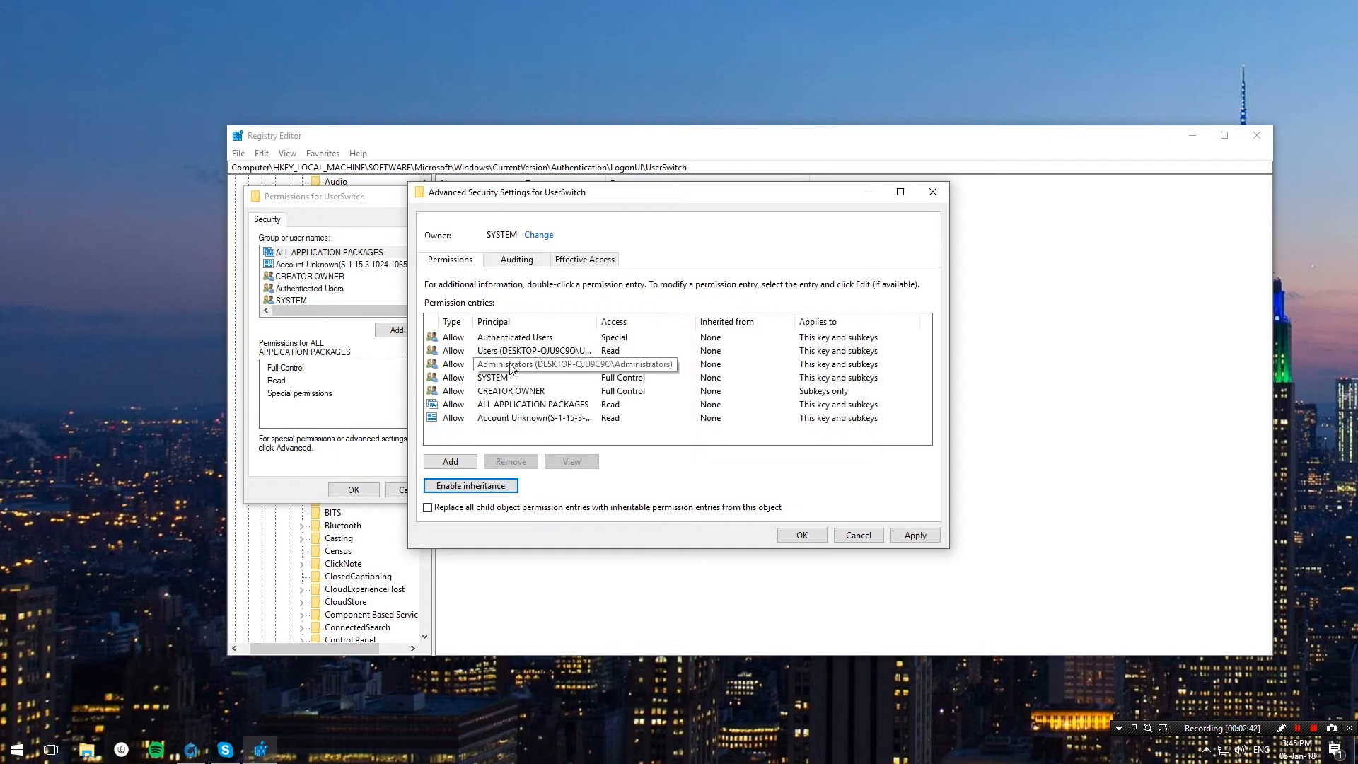
# Review the Administrators Full Control entry unchanged, then bring SYSTEM's permission entry up for editing
pyautogui.doubleClick(576, 364)
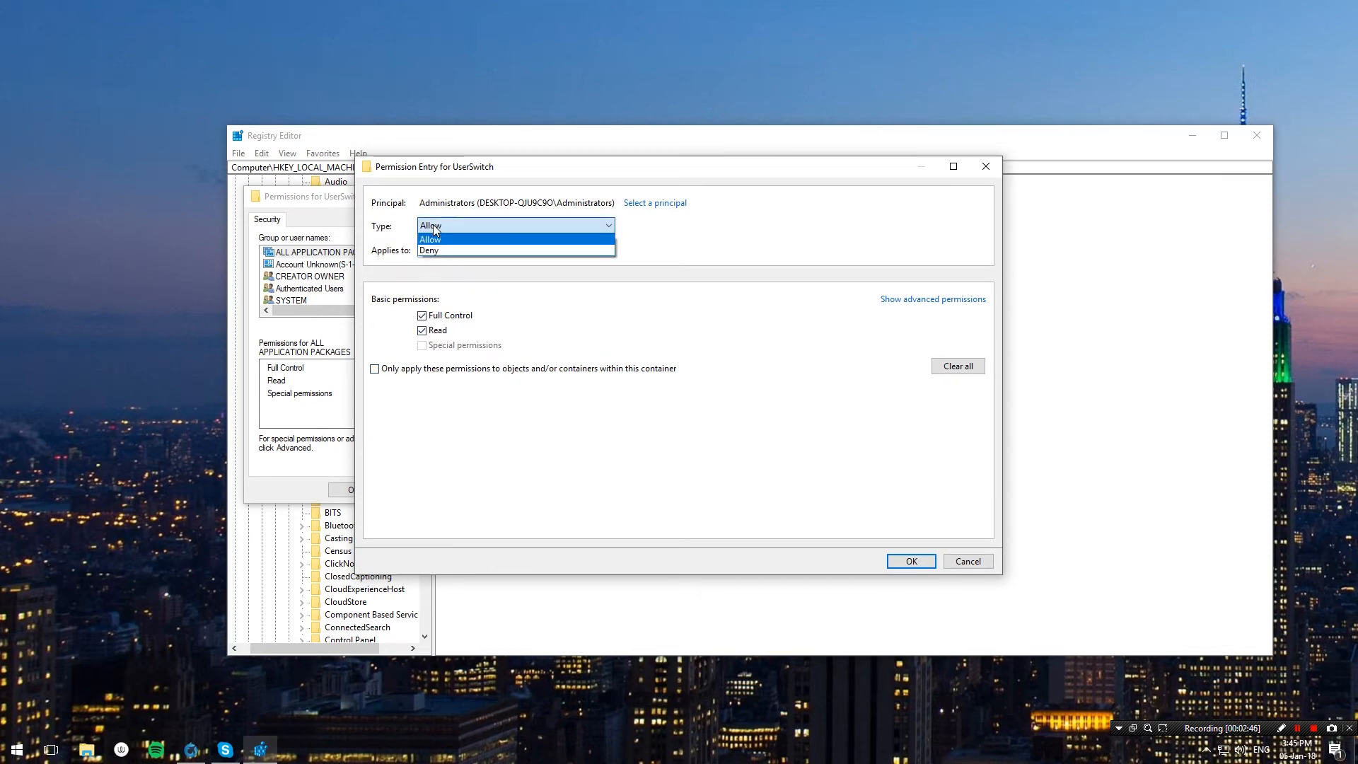
pyautogui.click(429, 238)
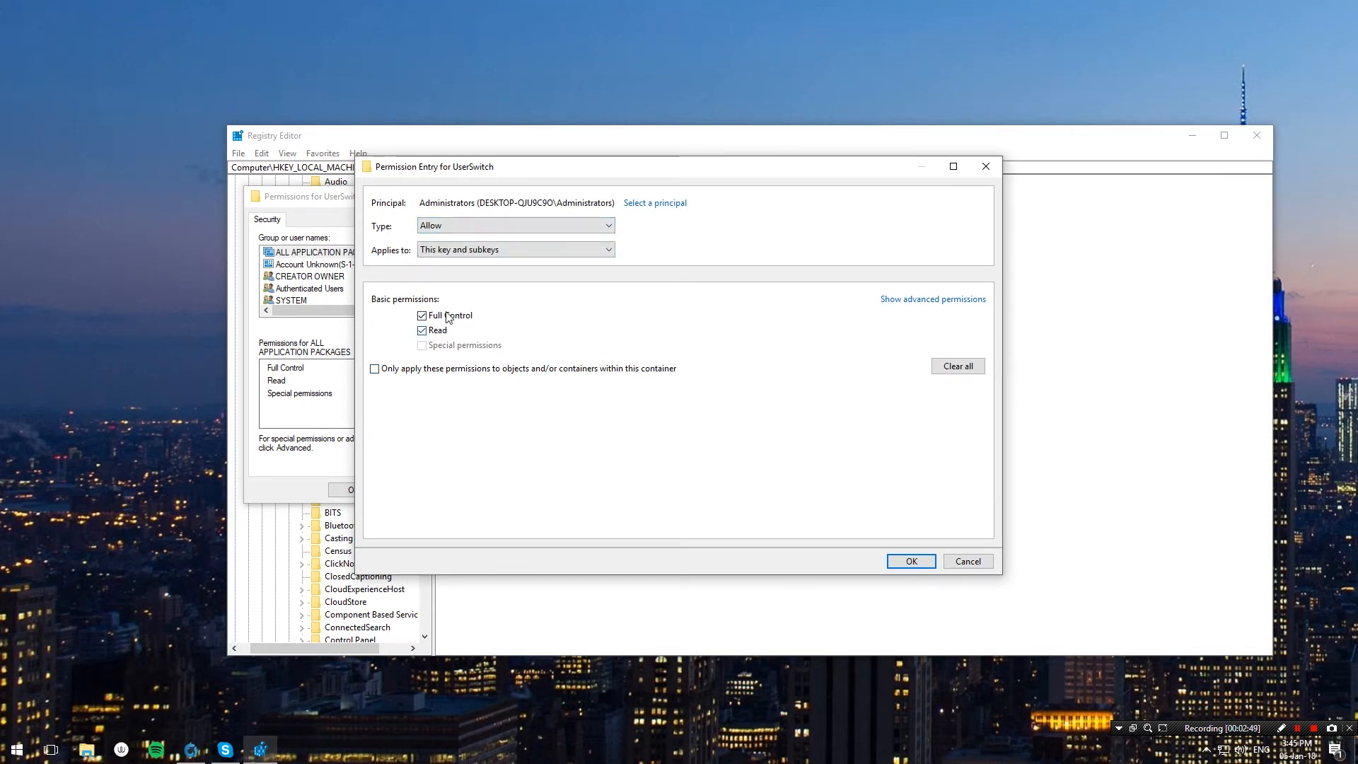
pyautogui.click(909, 561)
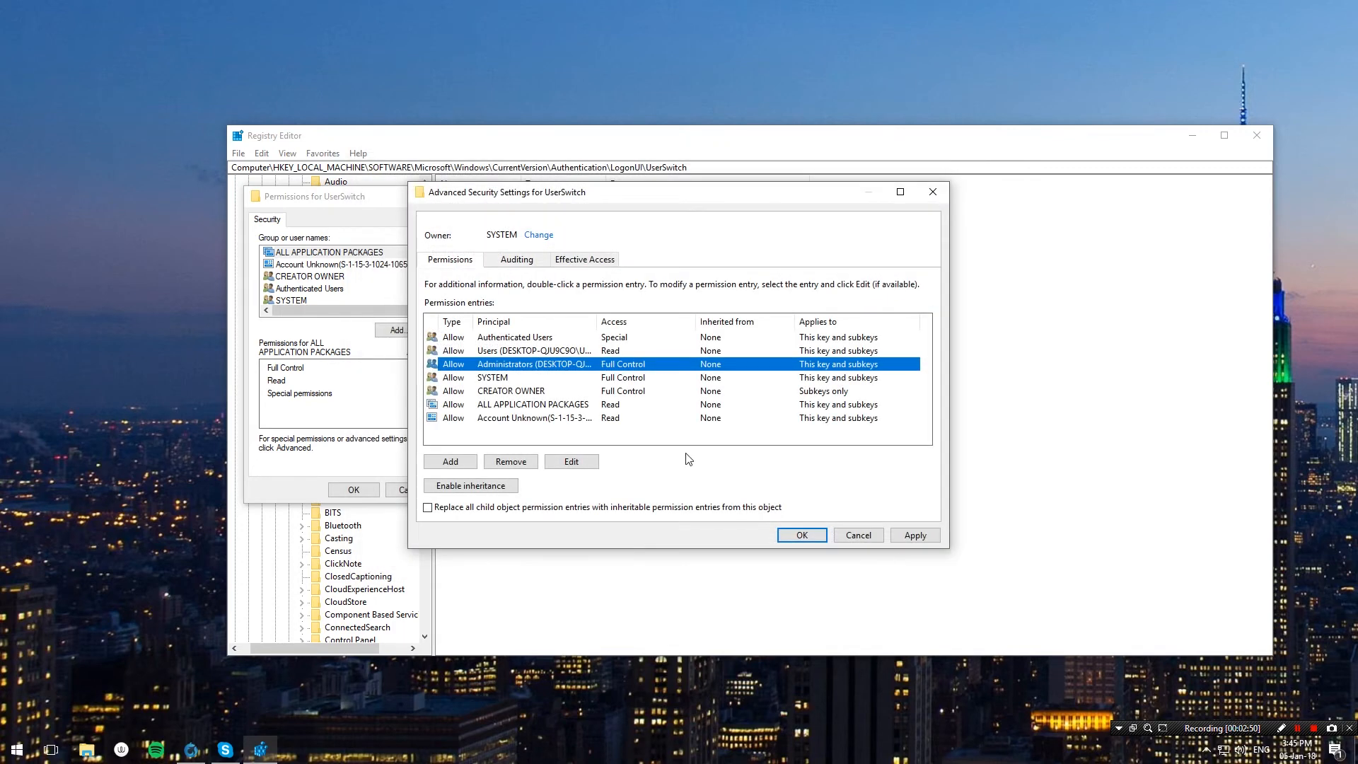
pyautogui.click(490, 376)
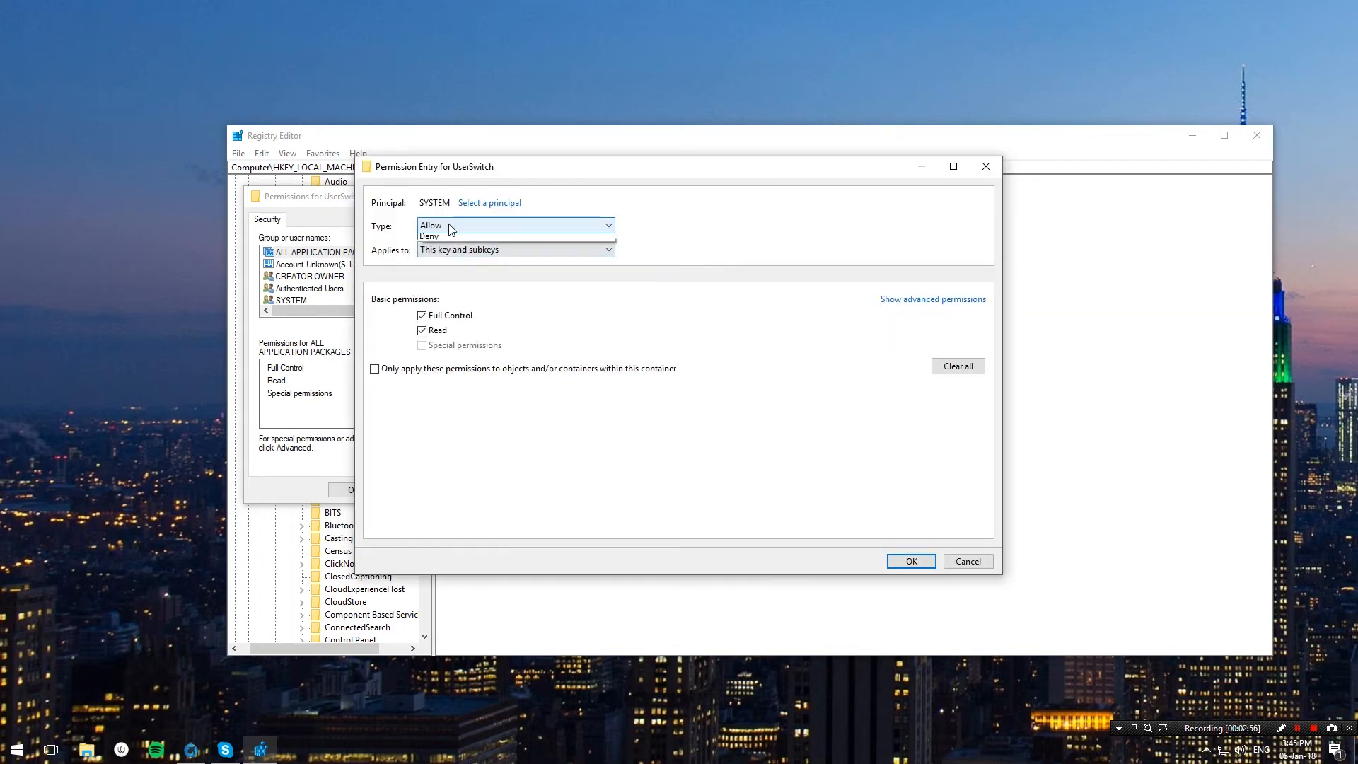
# Make SYSTEM's entry a Deny entry for the Set Value permission only and save it
pyautogui.click(430, 236)
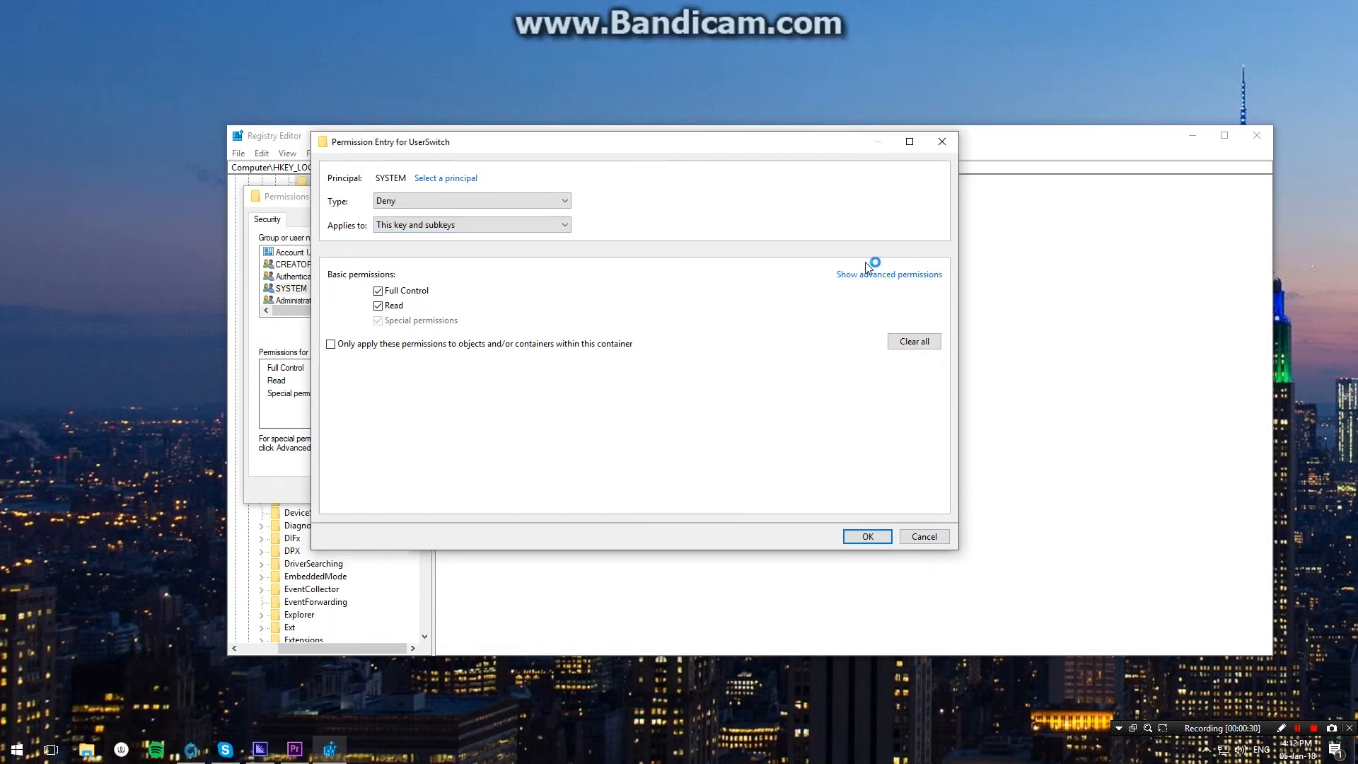
pyautogui.click(888, 273)
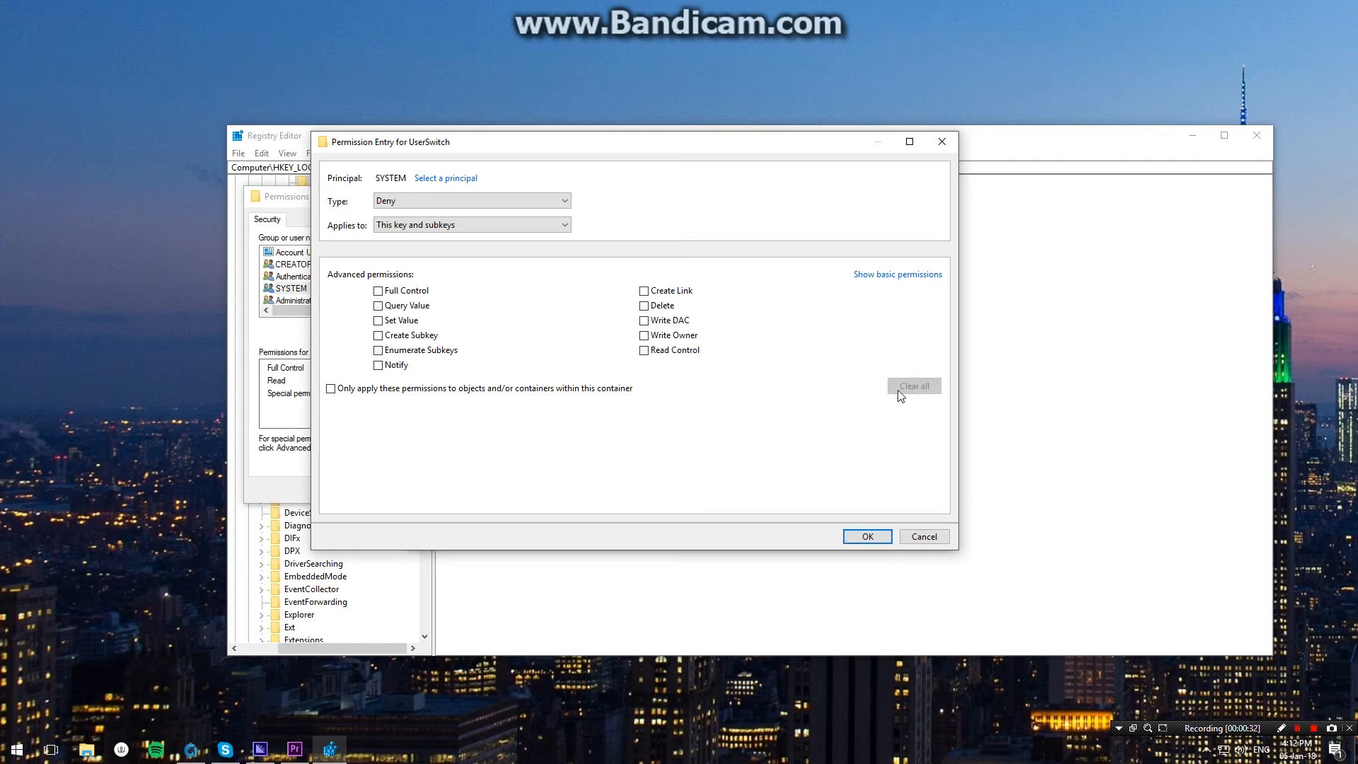
pyautogui.click(377, 321)
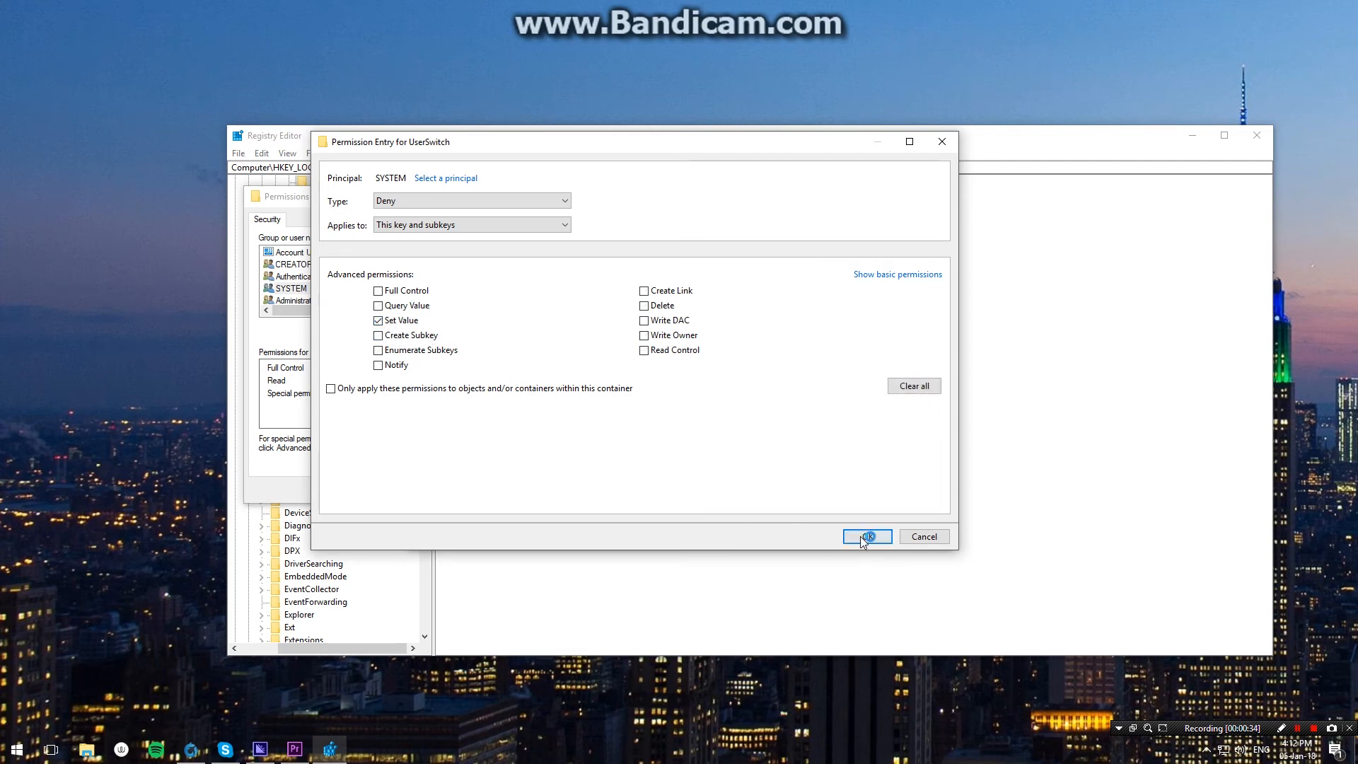
pyautogui.click(866, 536)
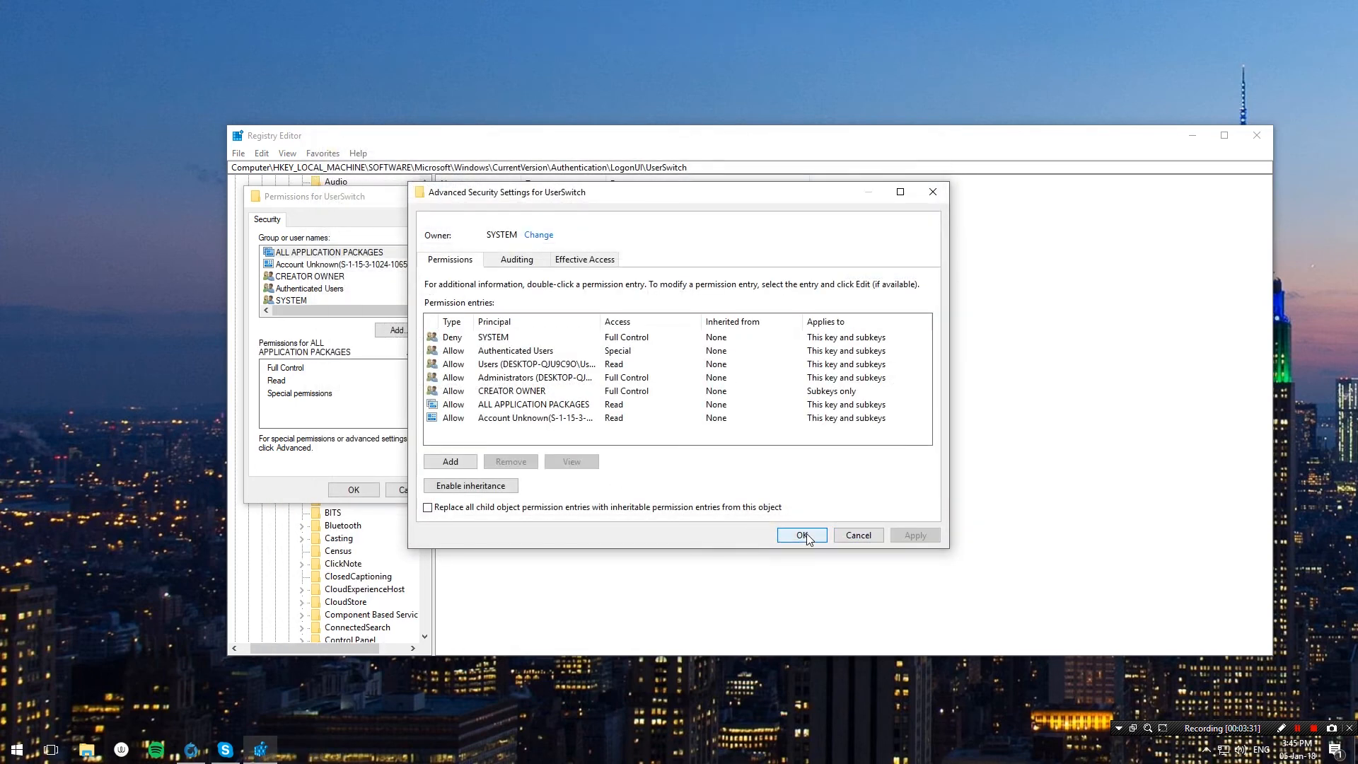
# Apply the new permissions to UserSwitch and close Registry Editor
pyautogui.click(798, 534)
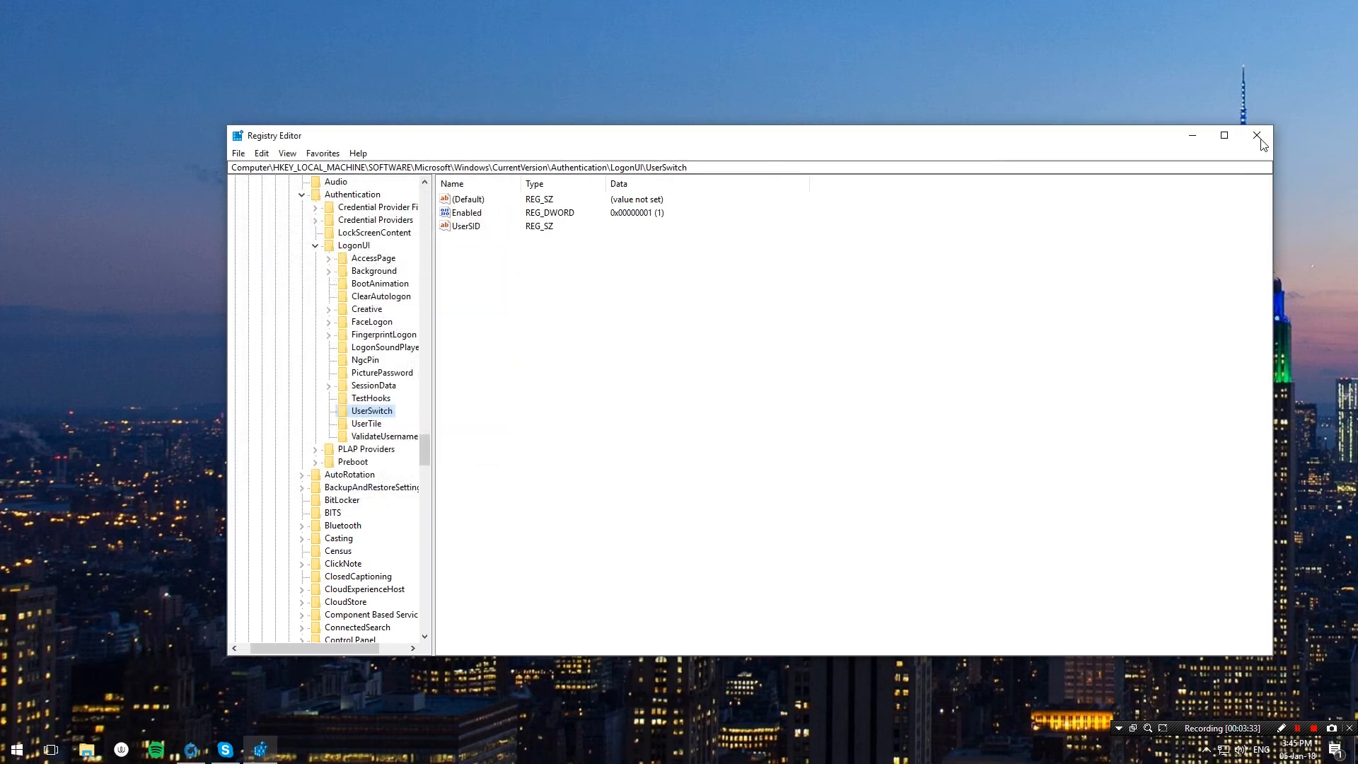
pyautogui.click(1256, 135)
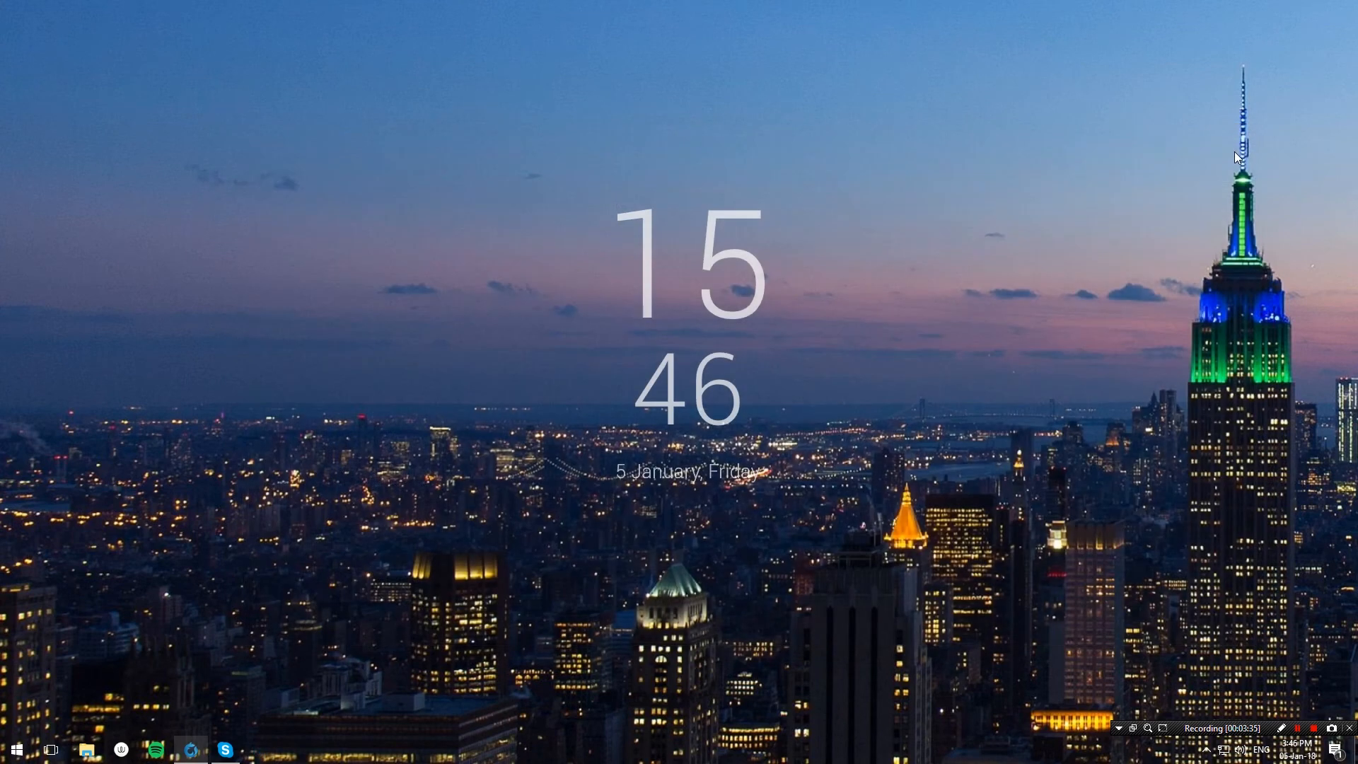